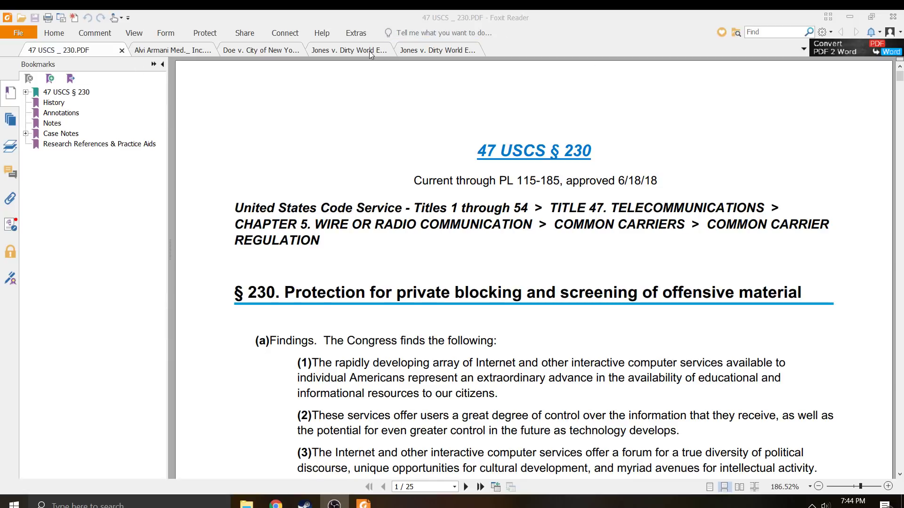
# View the Jones v. Dirty World district and appeals cases, then switch to Doe v. City of New York
pyautogui.click(426, 51)
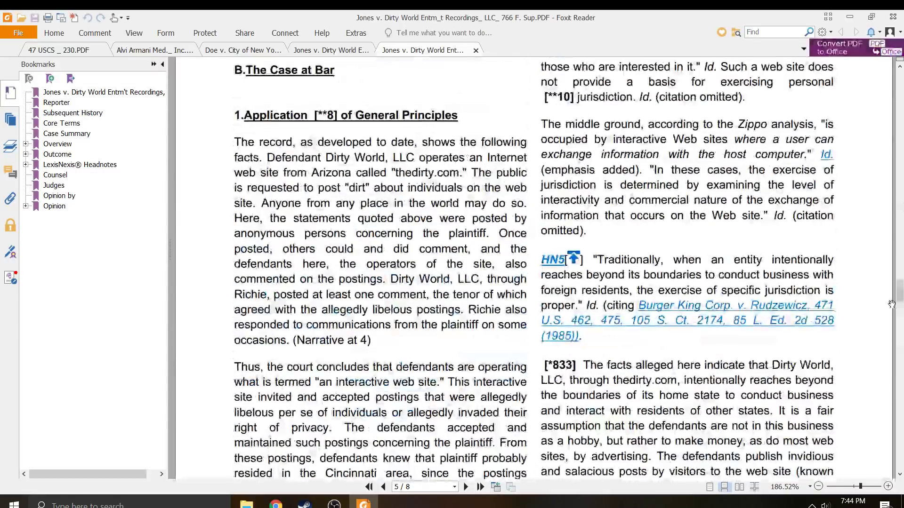
pyautogui.click(369, 487)
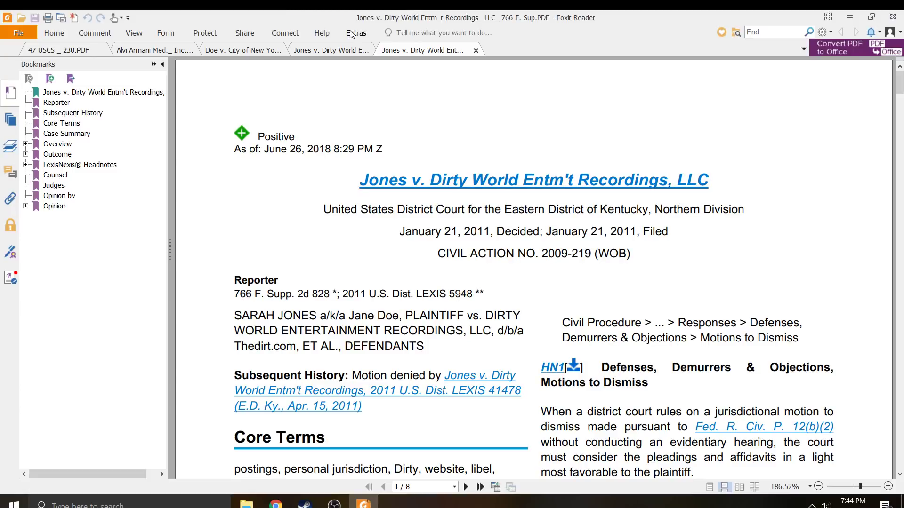
pyautogui.click(331, 51)
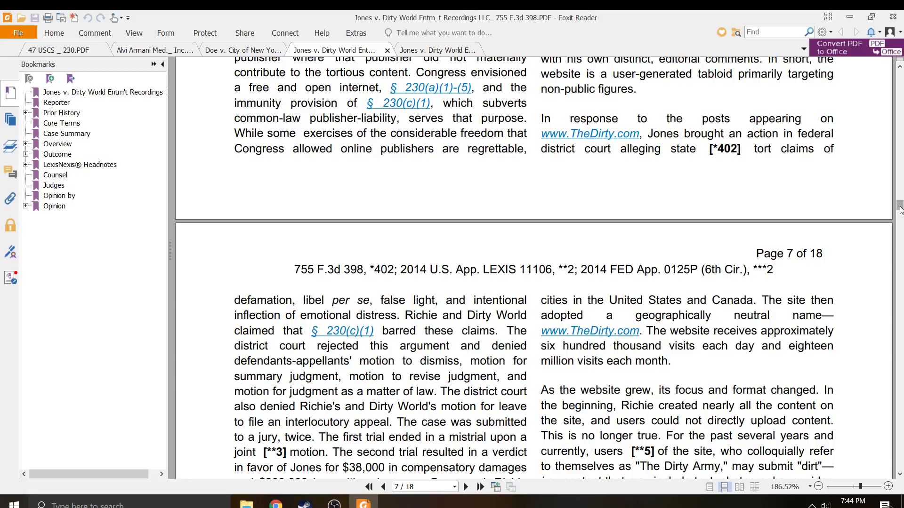
pyautogui.scroll(-3)
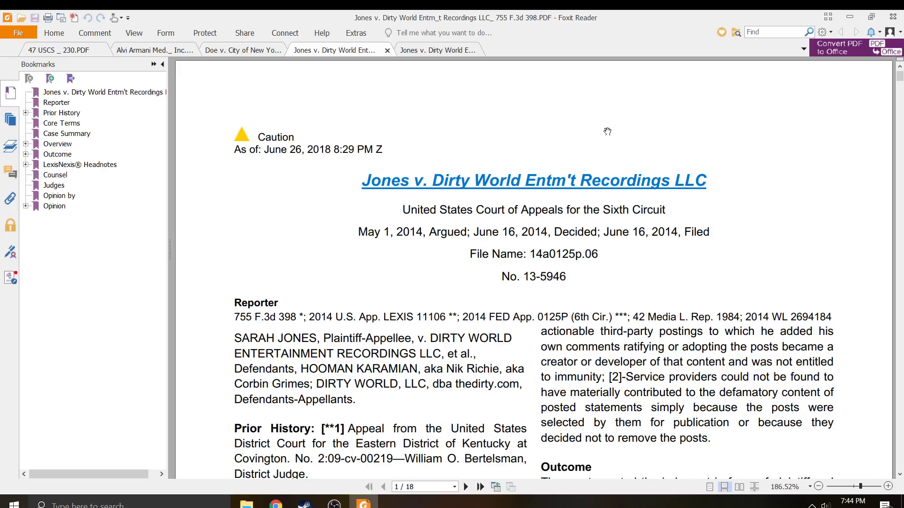
pyautogui.moveTo(344, 69)
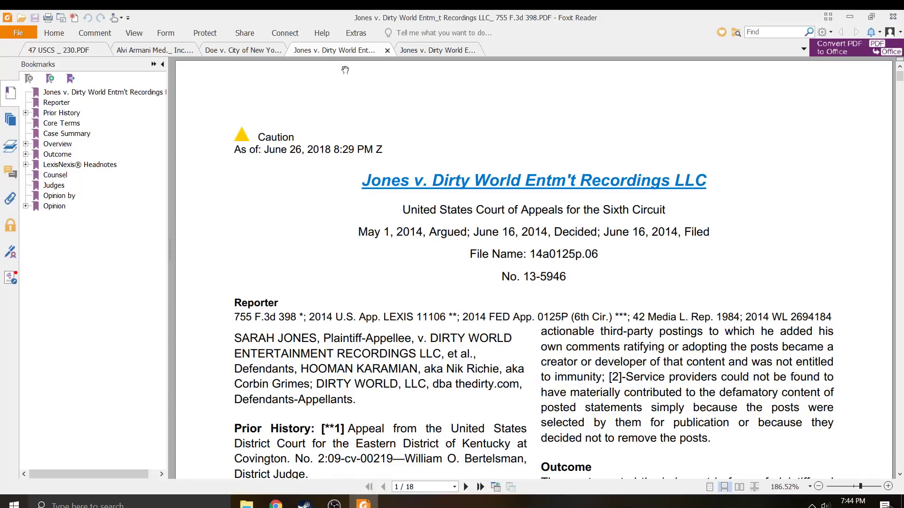
pyautogui.click(248, 50)
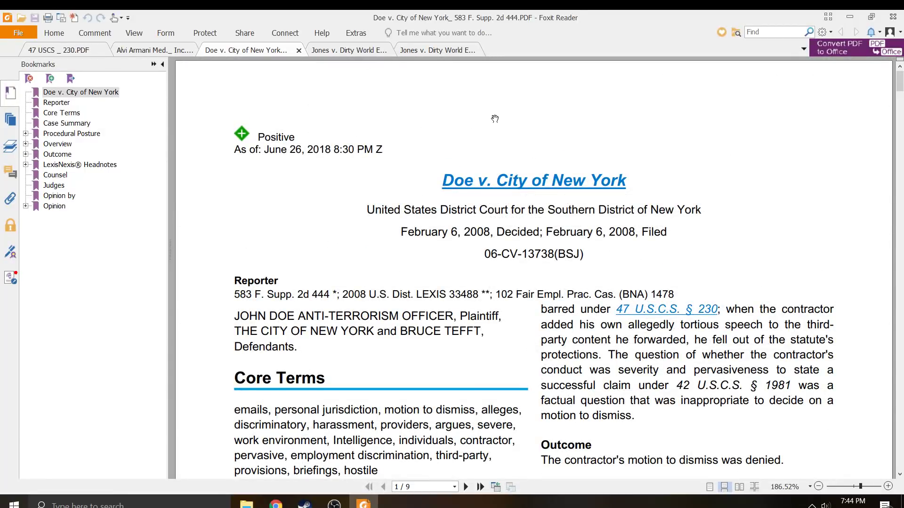
# Cycle through the Alvi Armani, Doe, and Jones appeals tabs, ending on 47 USCS § 230
pyautogui.click(153, 50)
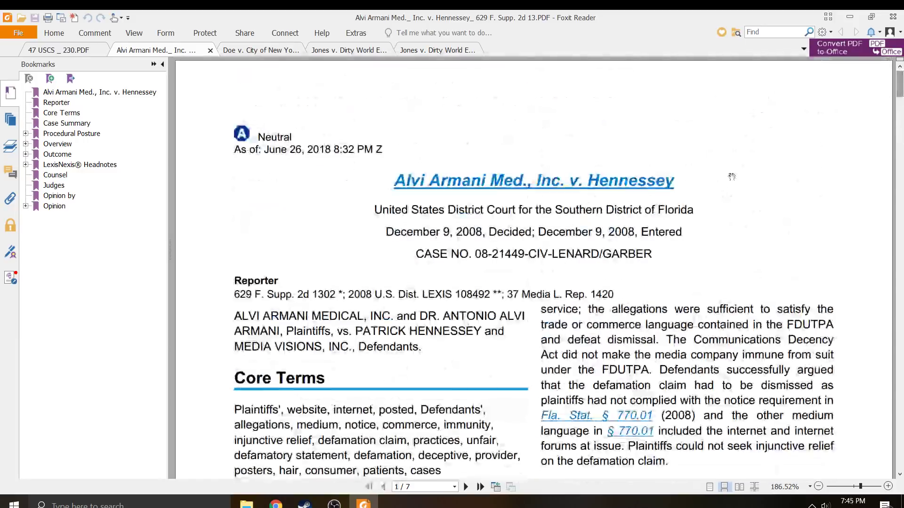
pyautogui.moveTo(749, 301)
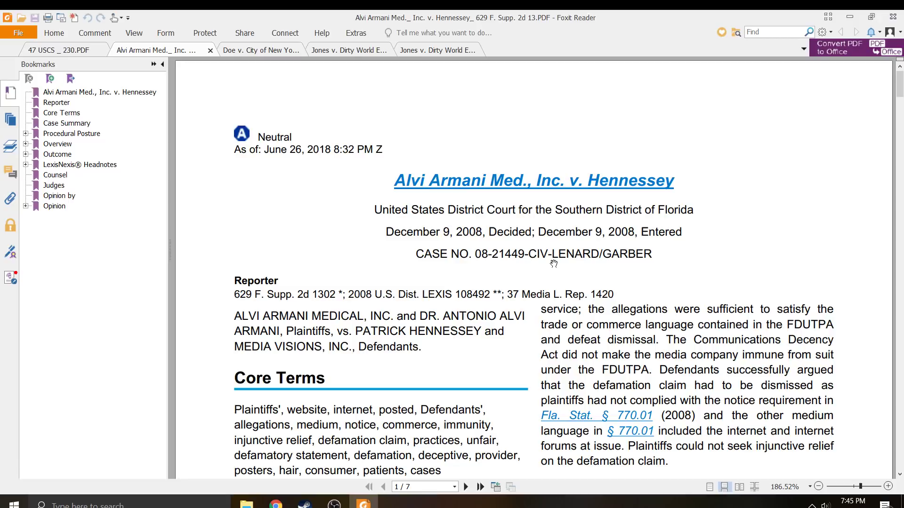
pyautogui.click(248, 50)
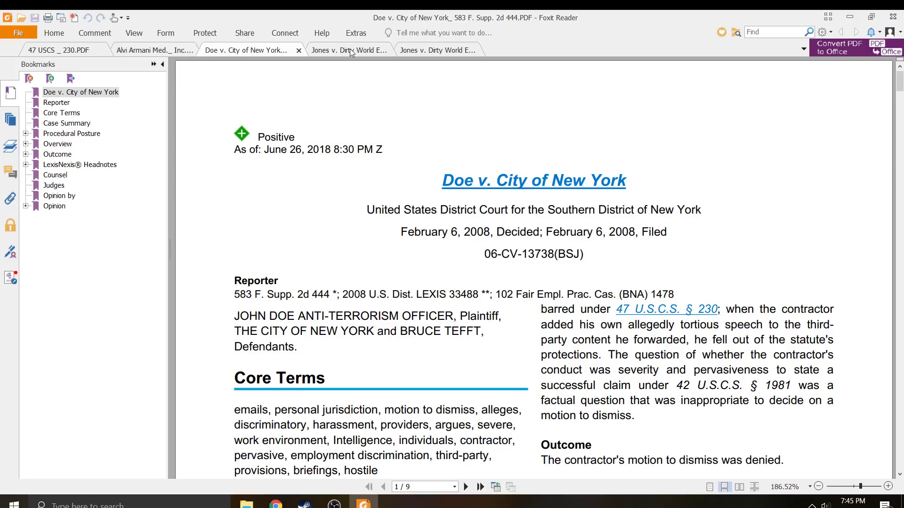
pyautogui.click(348, 50)
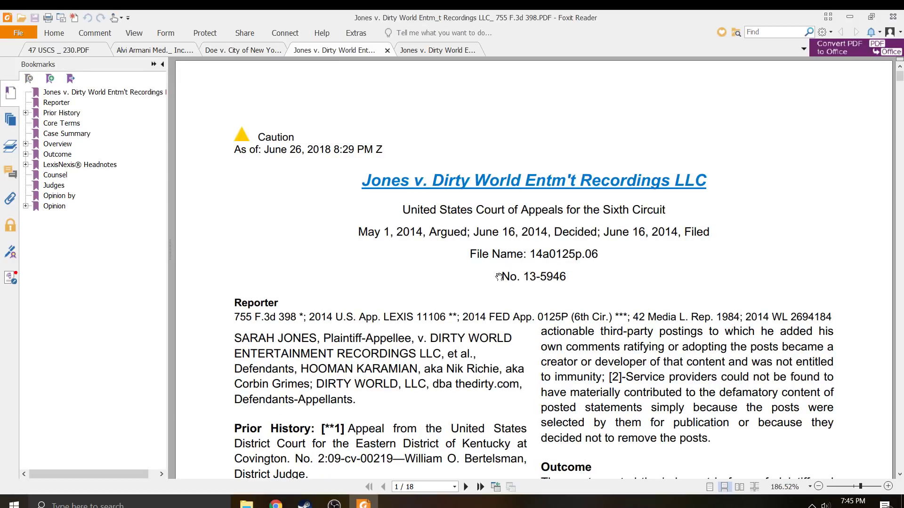
pyautogui.moveTo(497, 300)
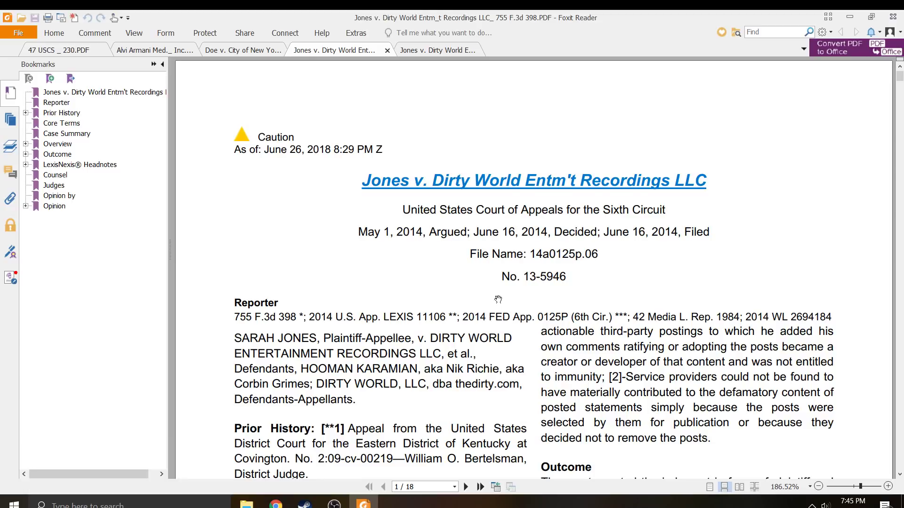
pyautogui.moveTo(322, 359)
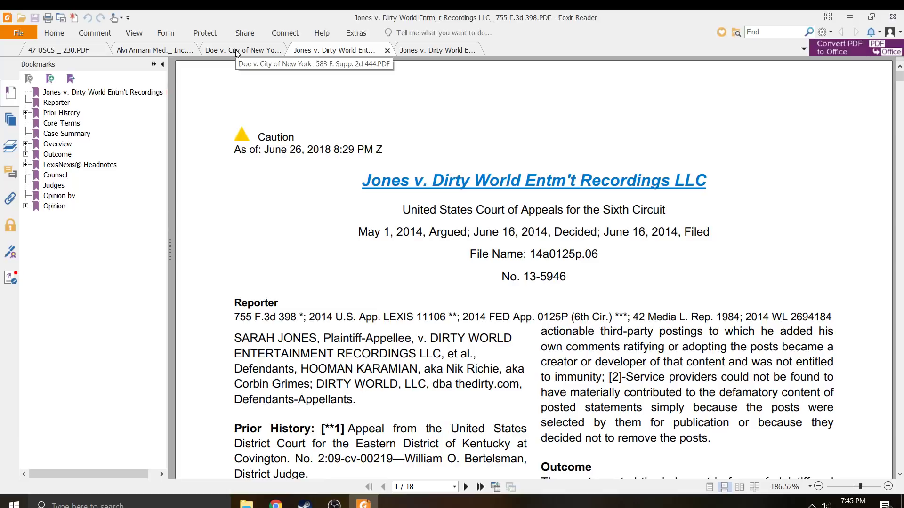
pyautogui.click(242, 49)
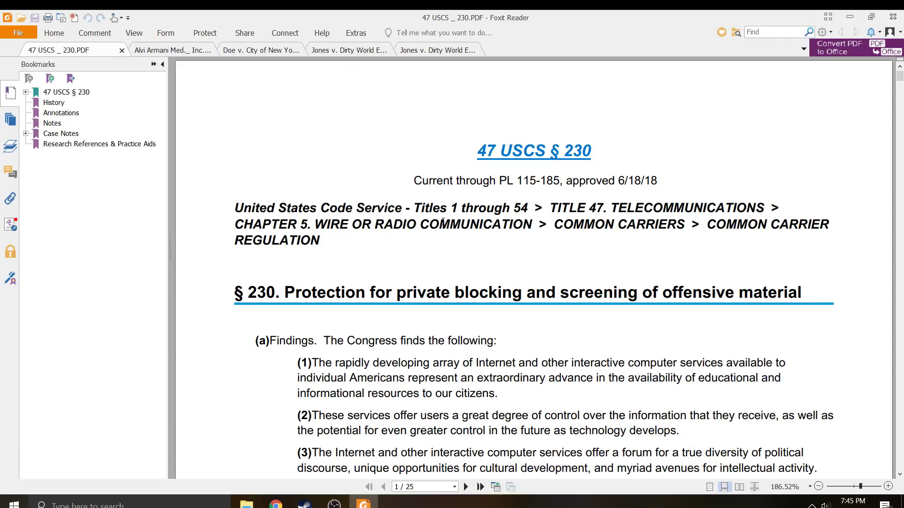
pyautogui.scroll(-3)
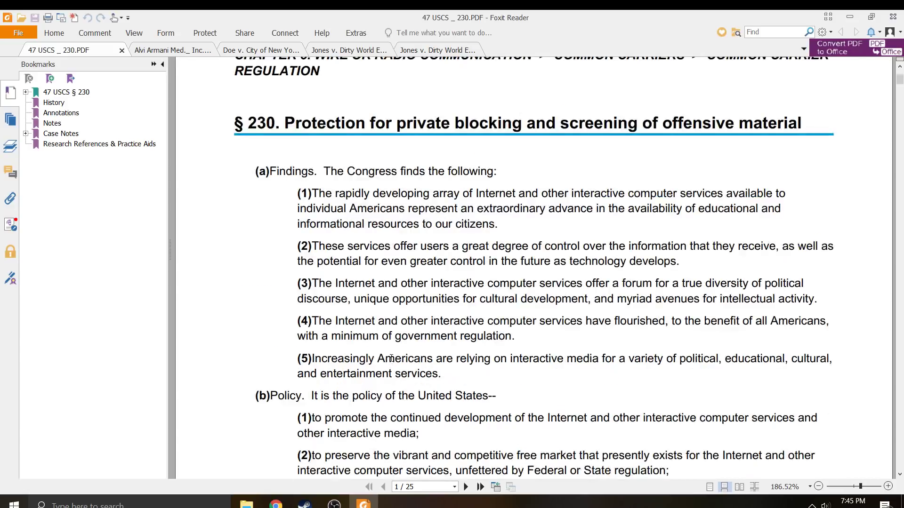
pyautogui.scroll(-3)
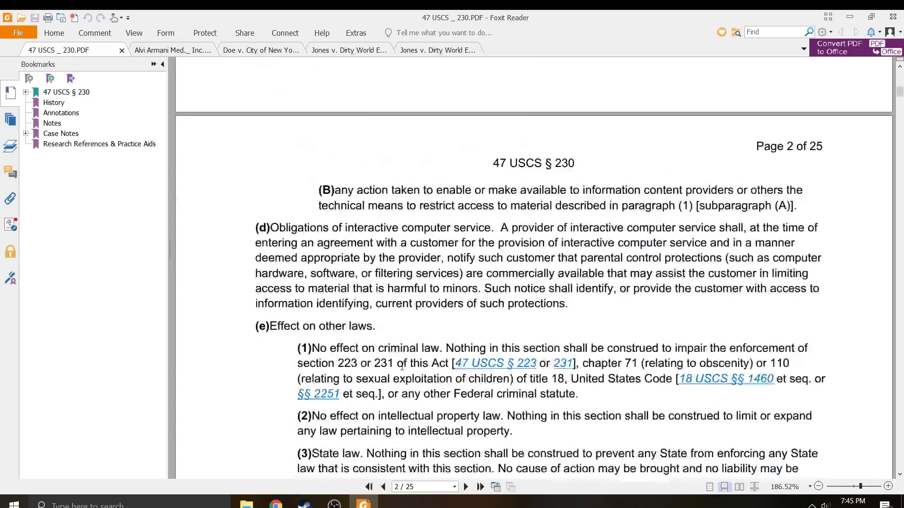
pyautogui.scroll(-3)
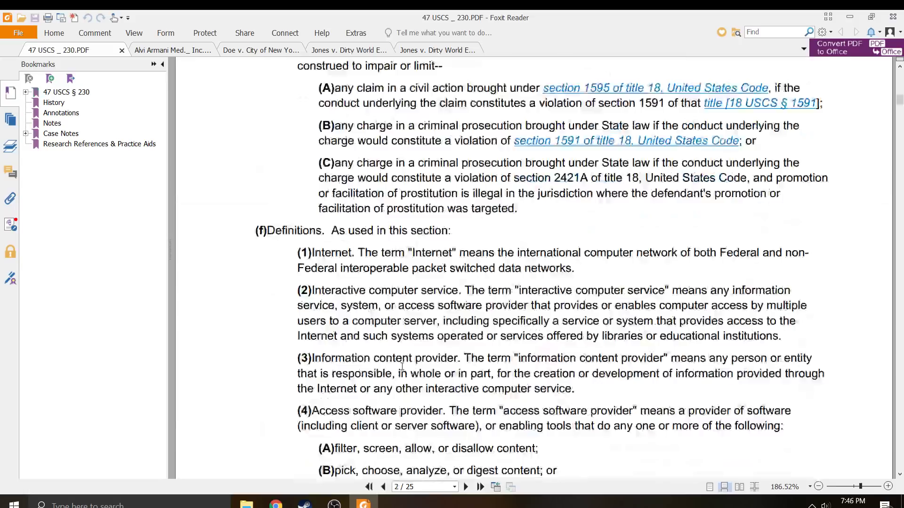
pyautogui.scroll(-3)
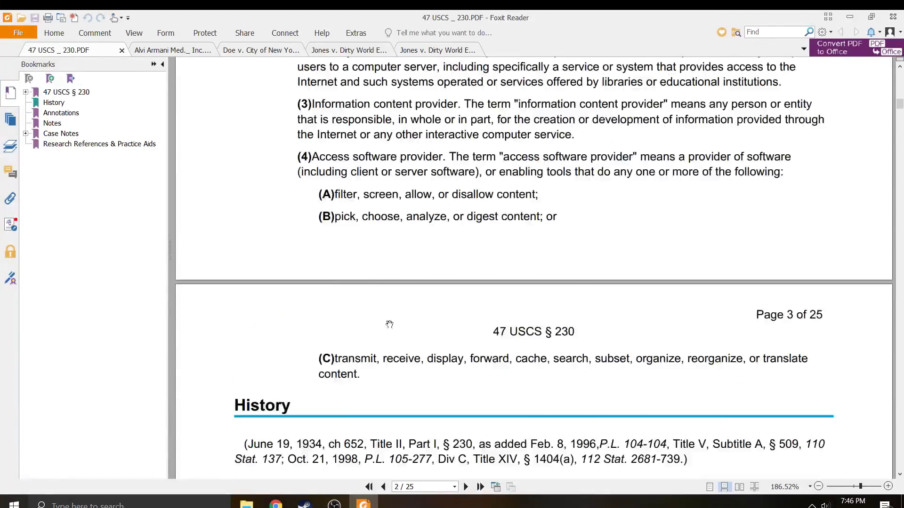
pyautogui.scroll(-3)
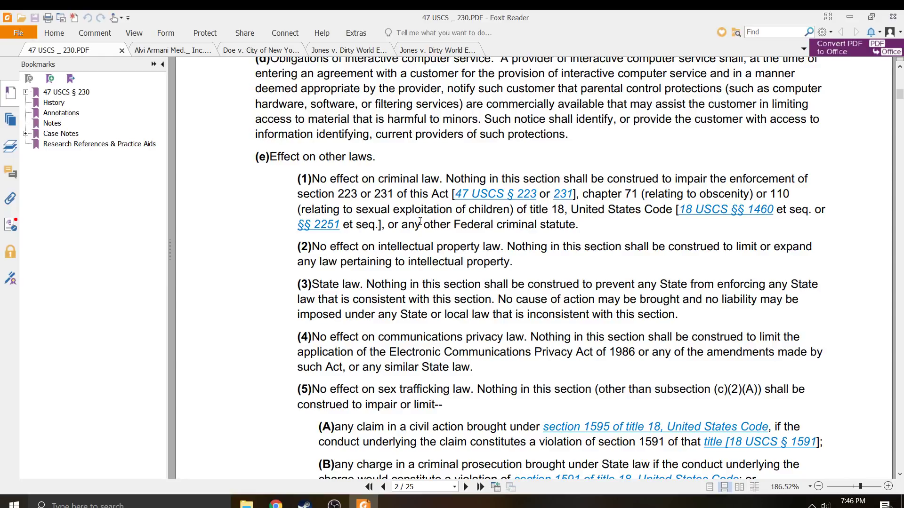
pyautogui.moveTo(347, 312)
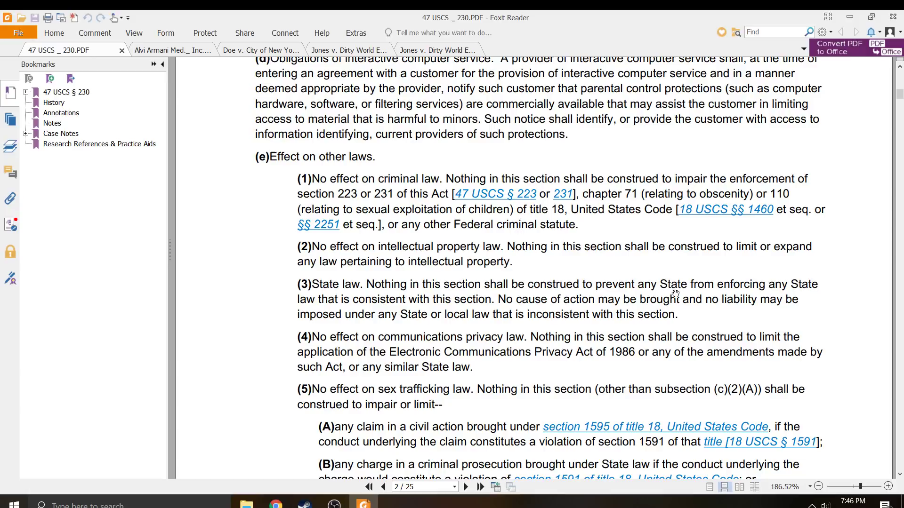
pyautogui.moveTo(308, 293)
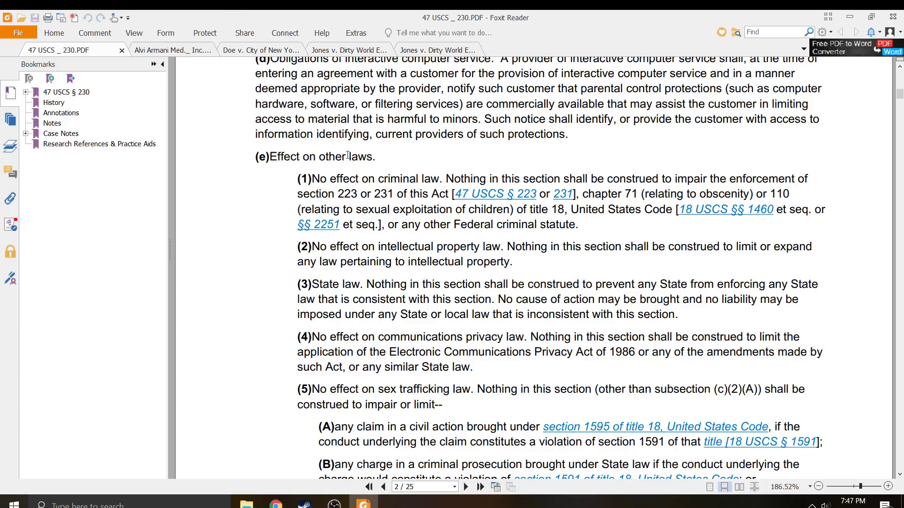
# Review Alvi Armani's CDA discussion, then bring up the Doe v. City of New York opinion
pyautogui.click(163, 50)
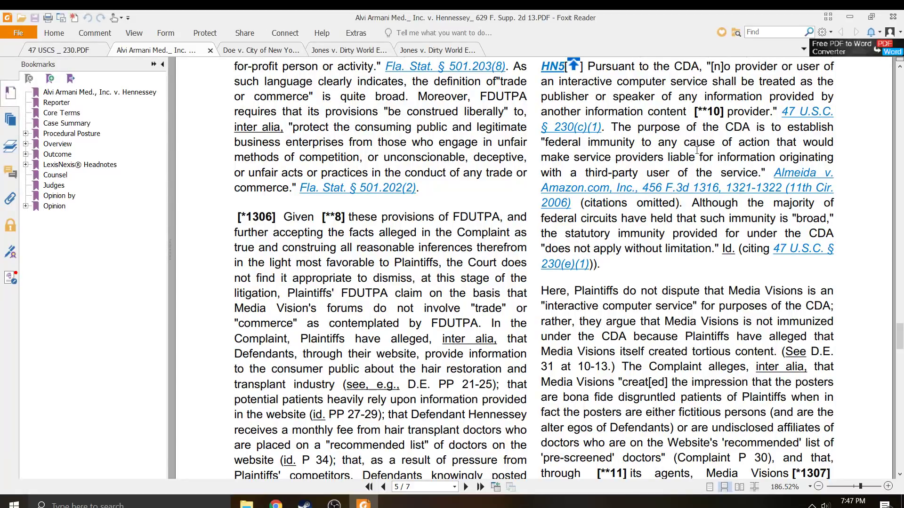
pyautogui.doubleClick(722, 141)
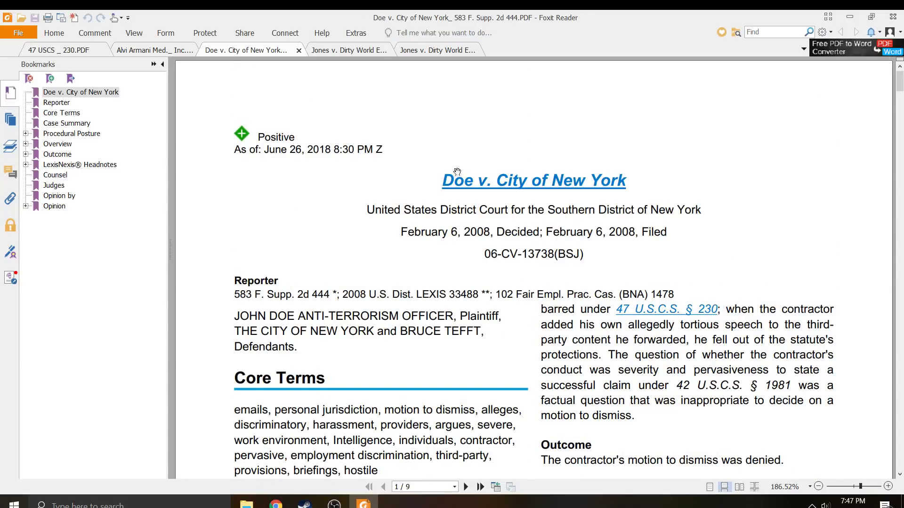
# Scroll the Doe opinion to page 7's Communications Decency Act and Section 1981 discussion
pyautogui.scroll(-3)
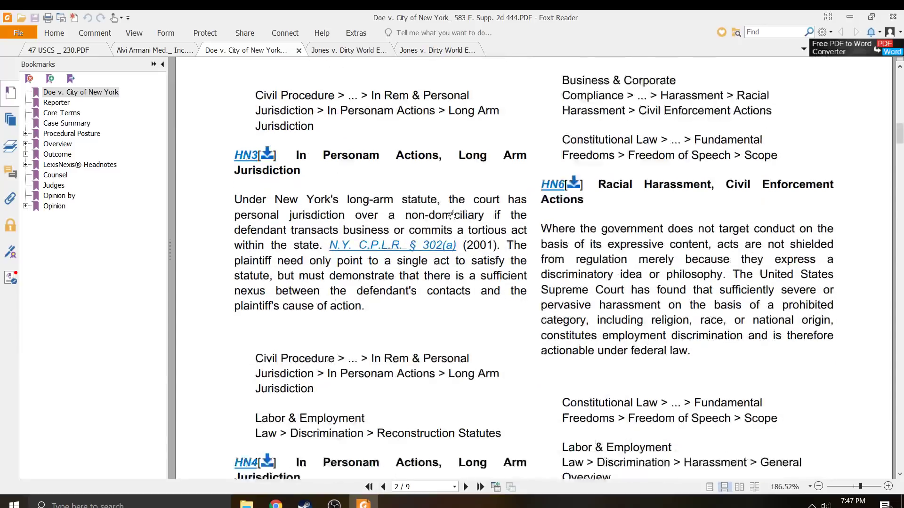
pyautogui.scroll(-3)
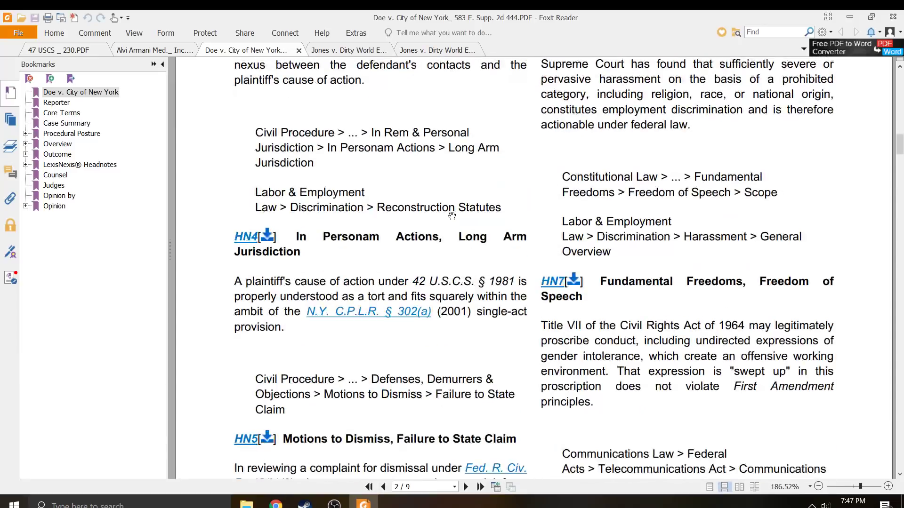
pyautogui.scroll(-3)
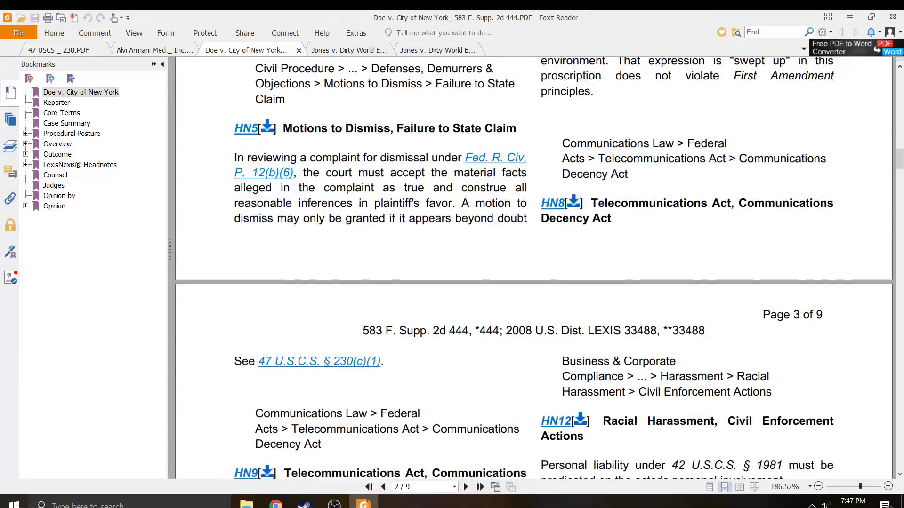
pyautogui.scroll(-3)
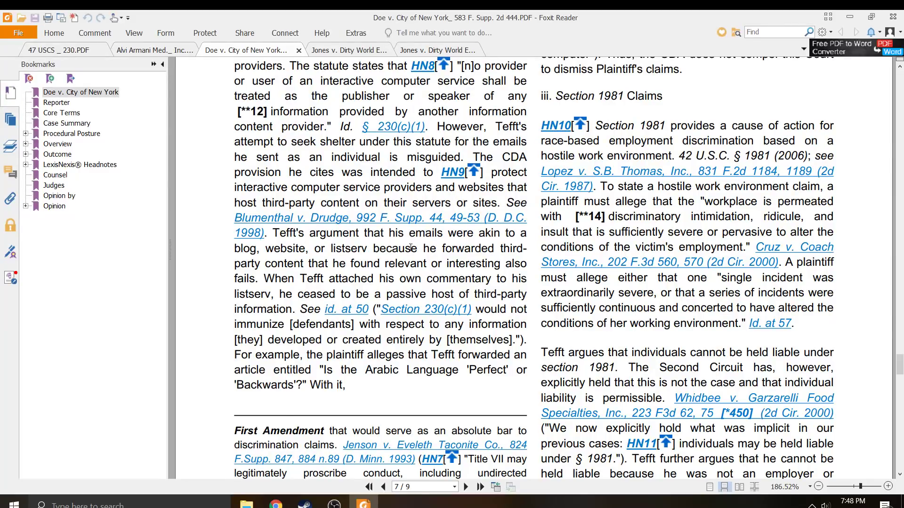
pyautogui.scroll(-3)
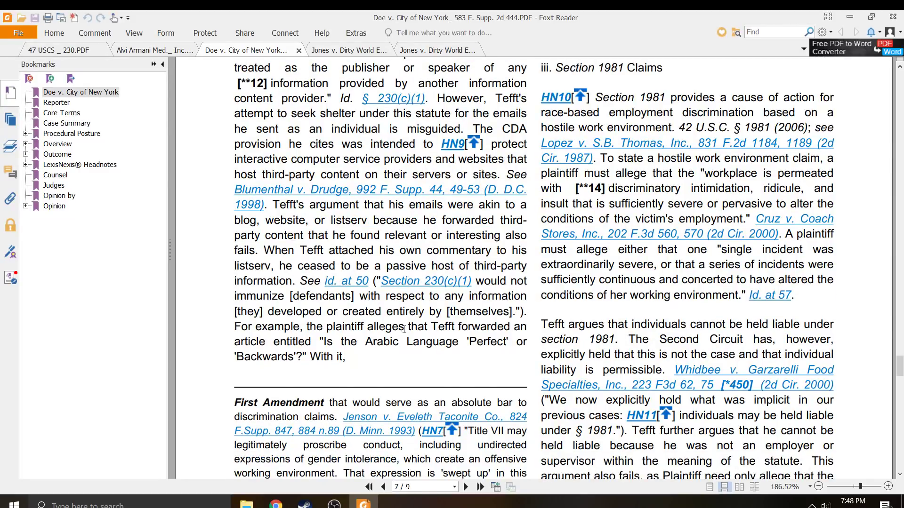
pyautogui.scroll(3)
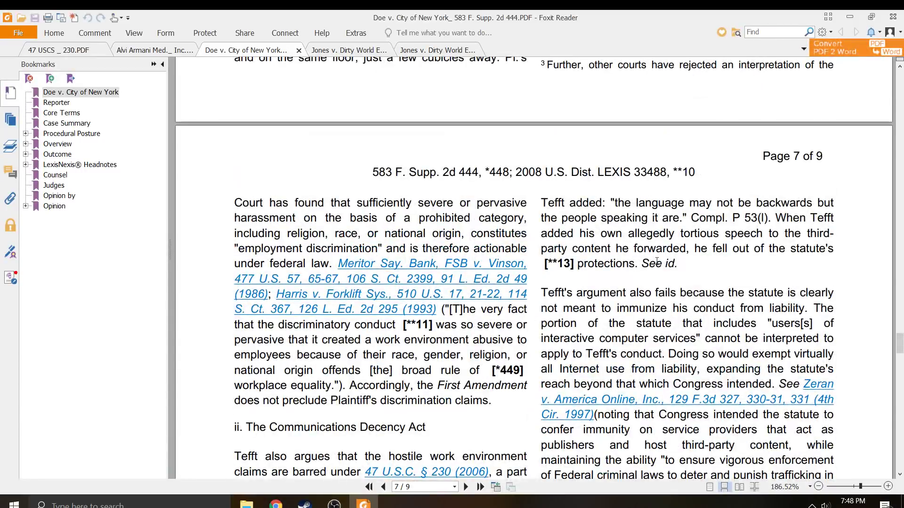
pyautogui.scroll(-3)
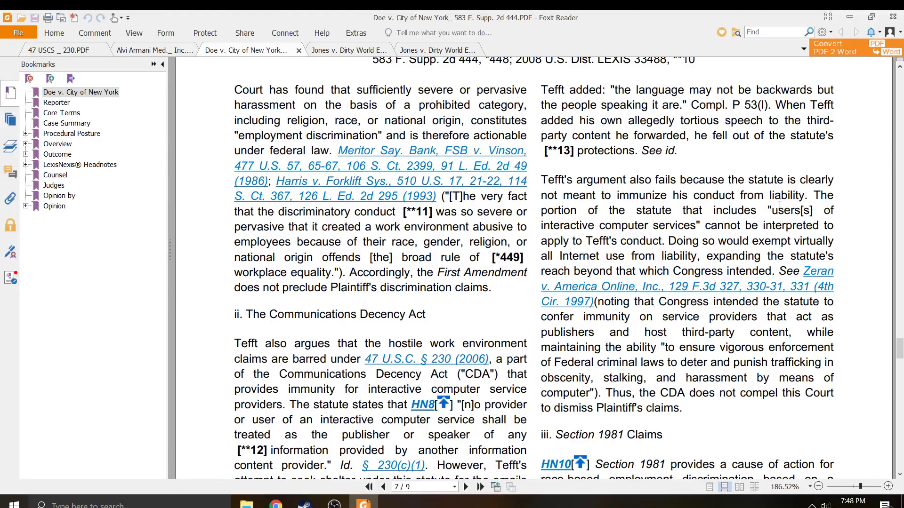
pyautogui.scroll(-3)
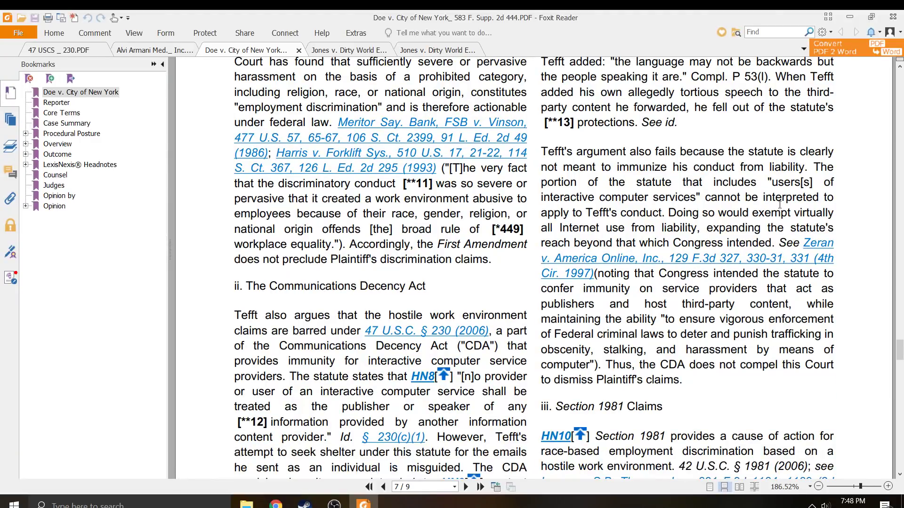
pyautogui.moveTo(672, 224)
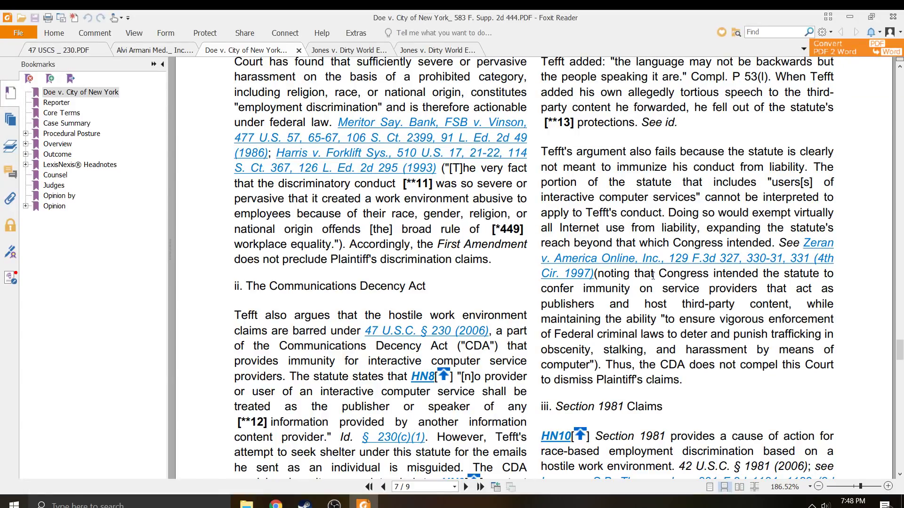
# Select the Zeran passage on Congress conferring immunity, then switch to the Jones v. Dirty World appeals case
pyautogui.moveTo(657, 274); pyautogui.dragTo(681, 288)
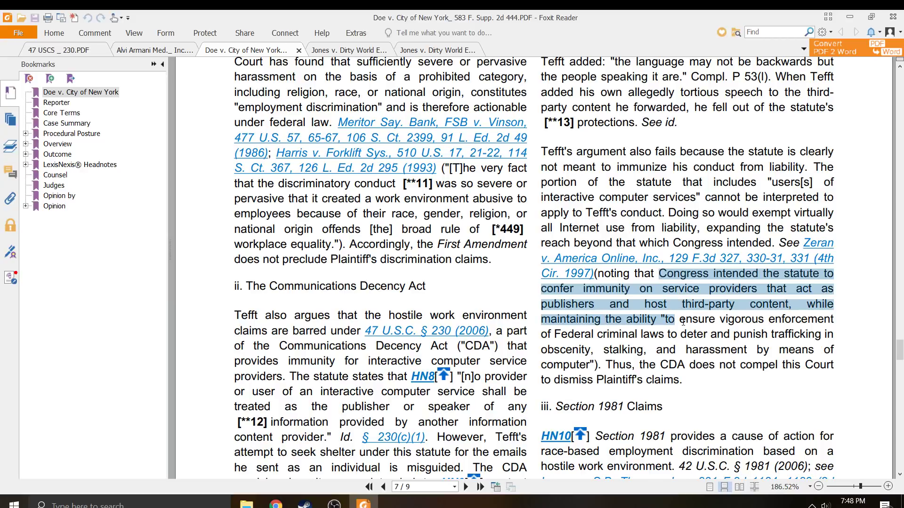
pyautogui.doubleClick(695, 319)
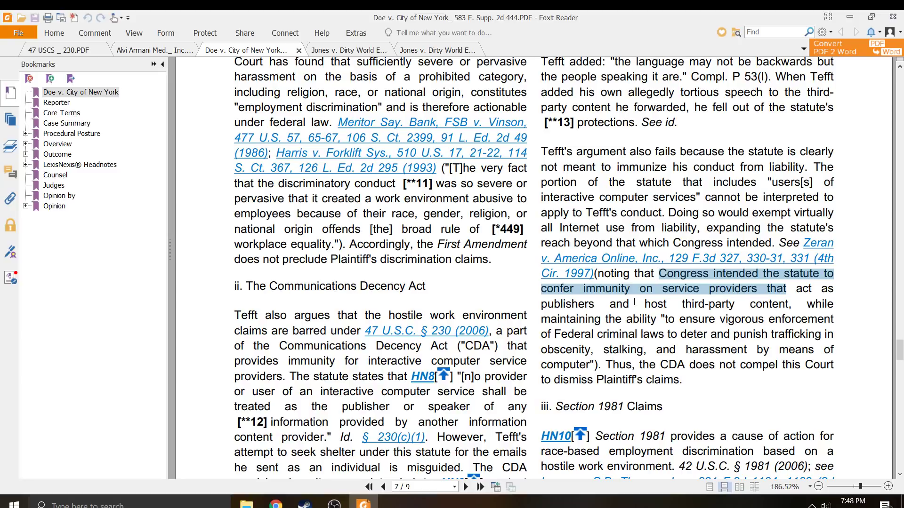
pyautogui.moveTo(669, 407)
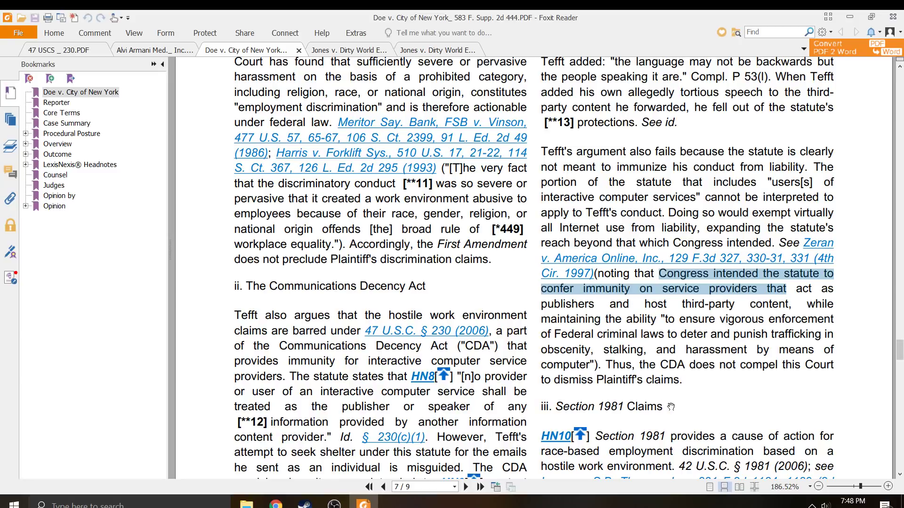
pyautogui.scroll(-3)
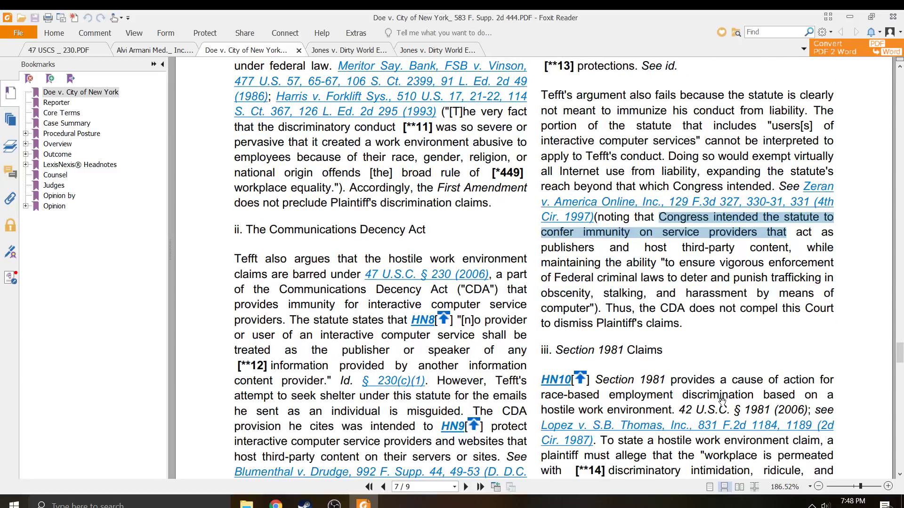
pyautogui.click(335, 49)
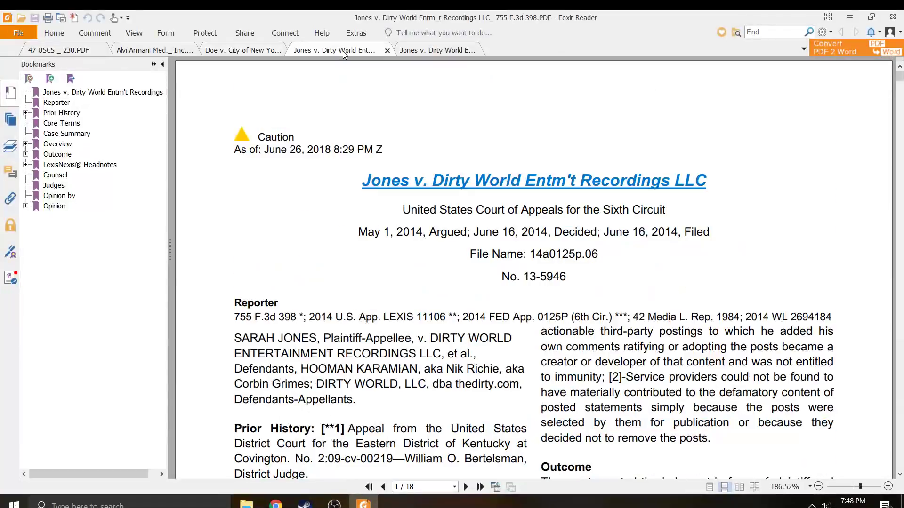